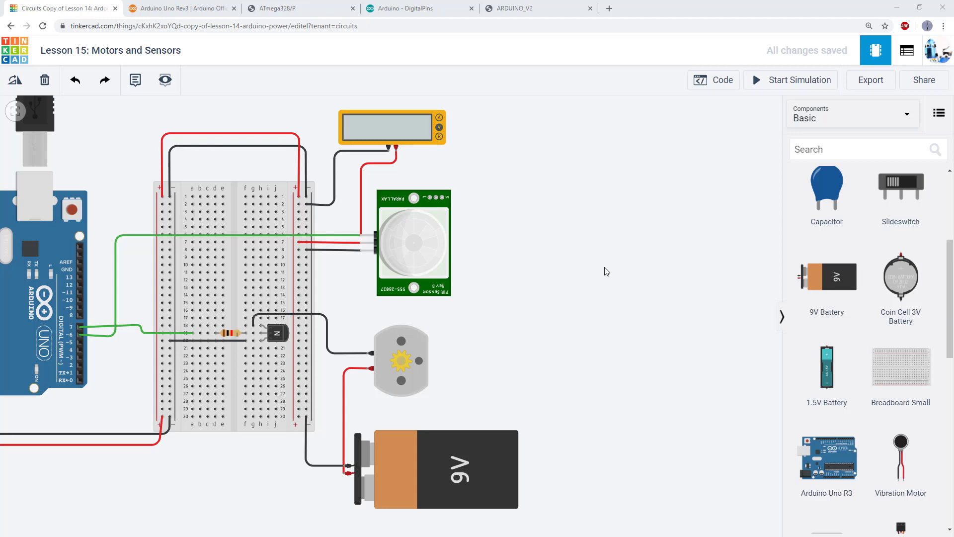
mouse_move(613, 265)
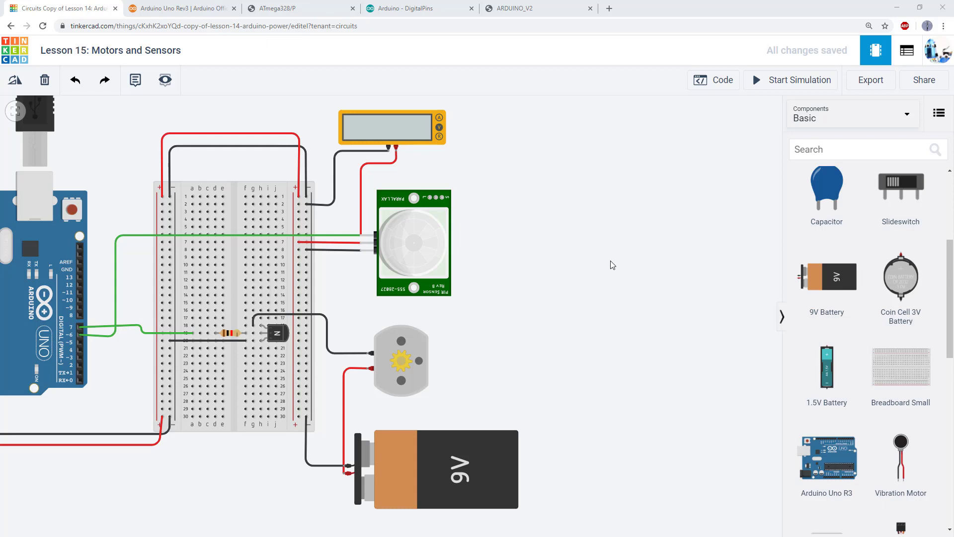
mouse_move(499, 320)
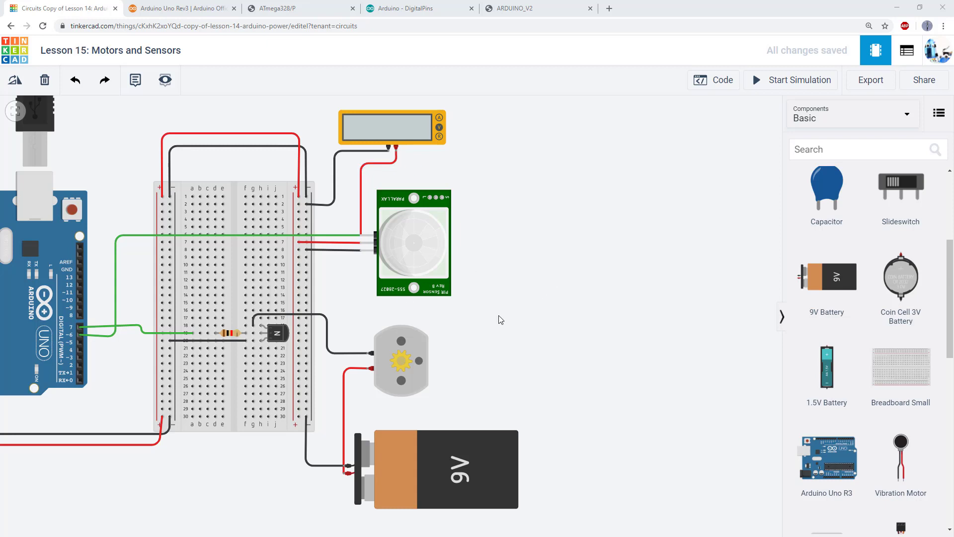
mouse_move(430, 298)
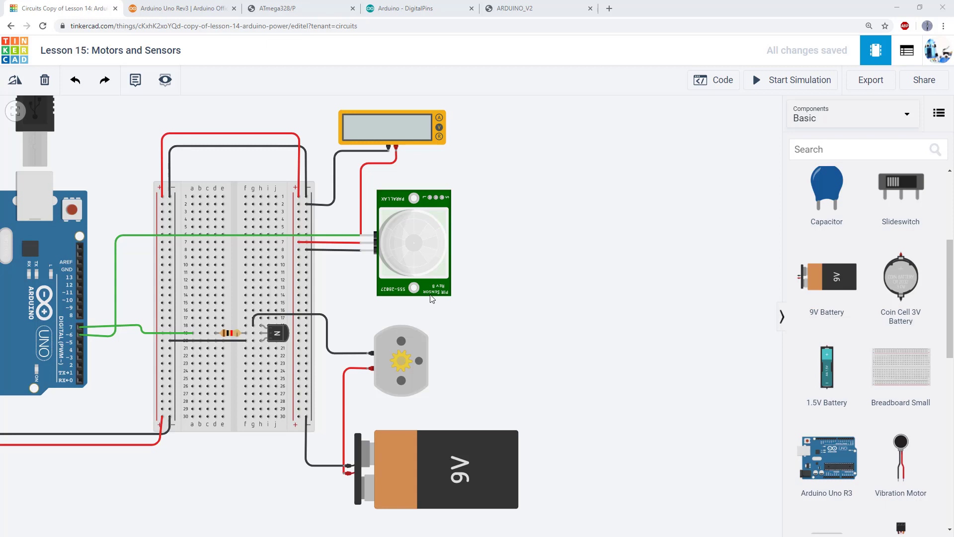
mouse_move(476, 254)
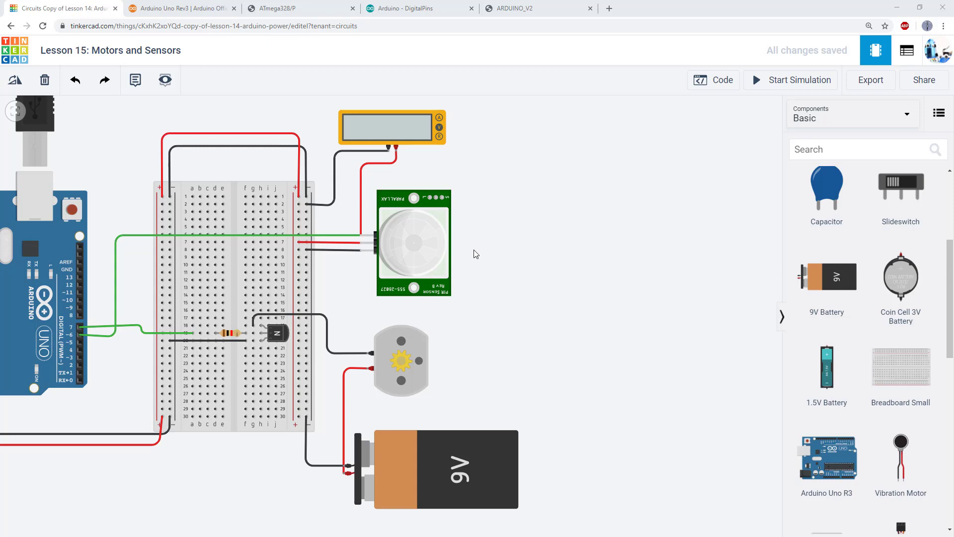
mouse_move(423, 242)
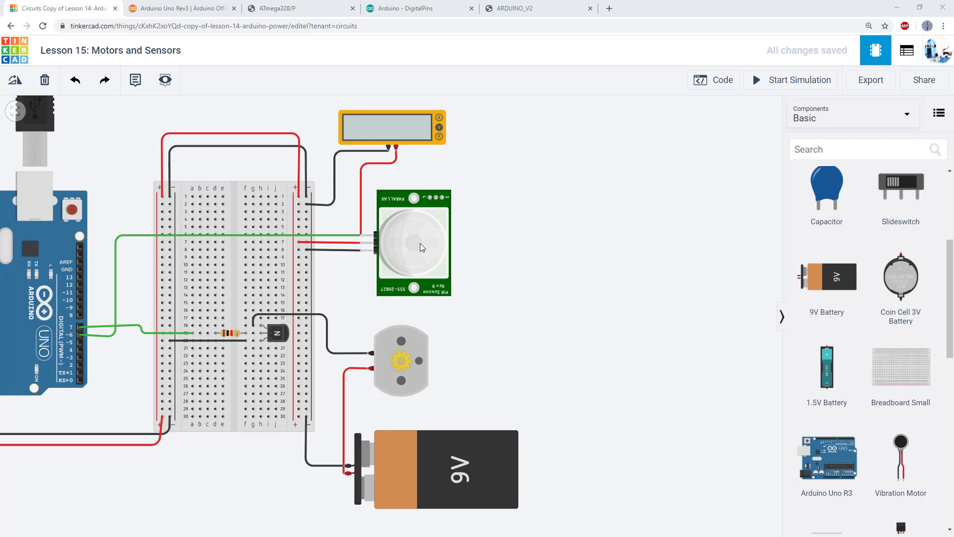
mouse_move(406, 317)
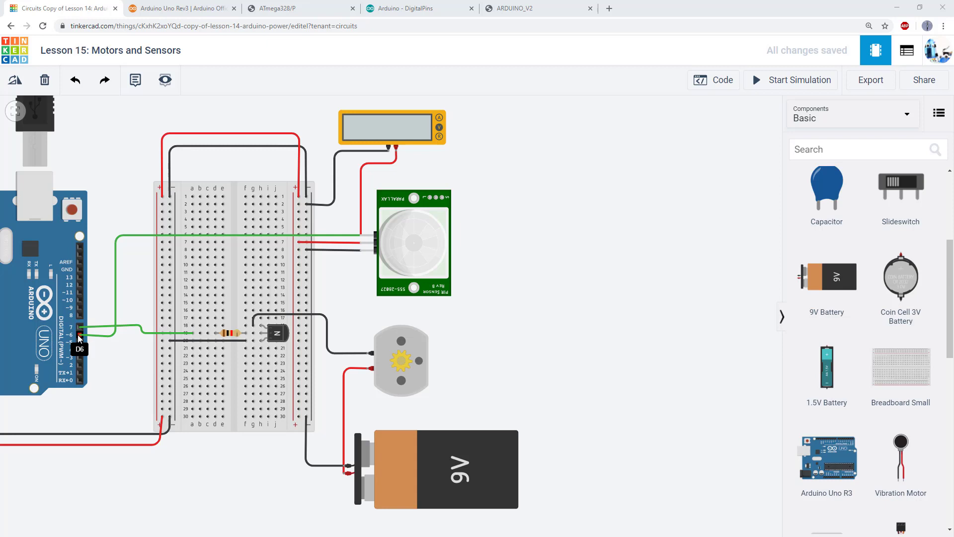
mouse_move(78, 352)
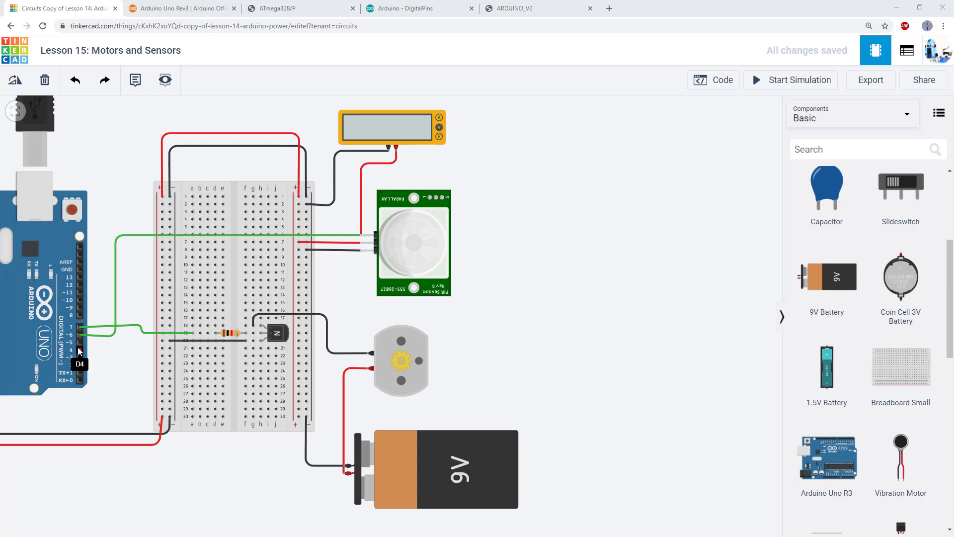
mouse_move(280, 346)
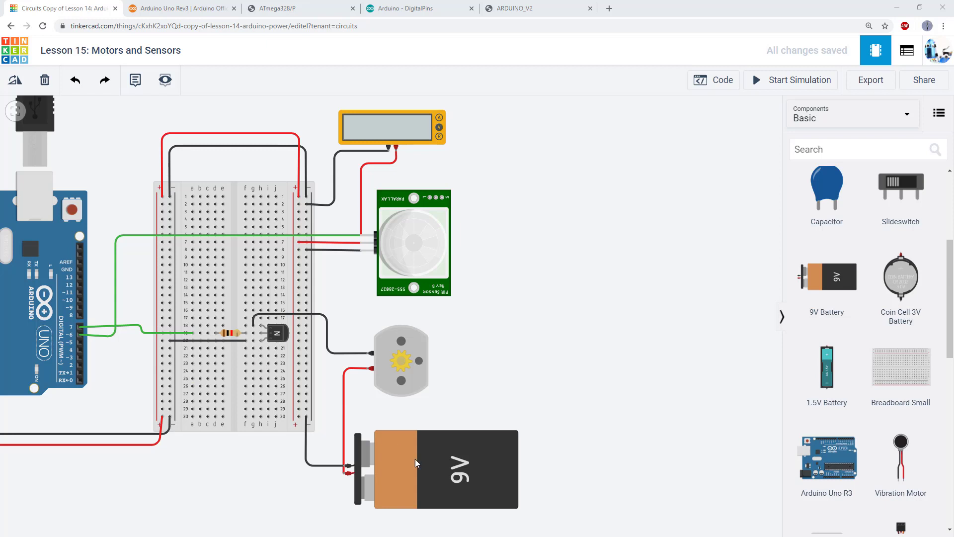
mouse_move(367, 463)
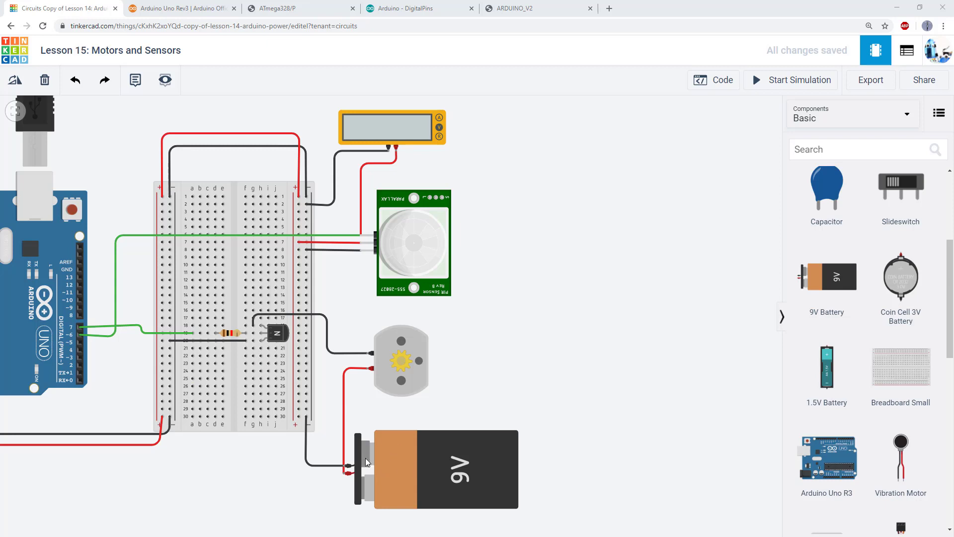
mouse_move(147, 378)
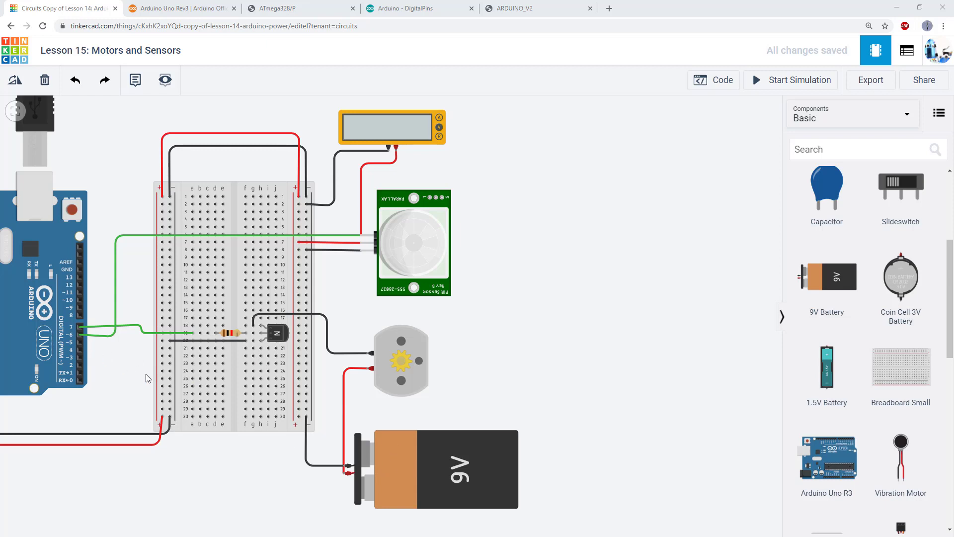
mouse_move(274, 342)
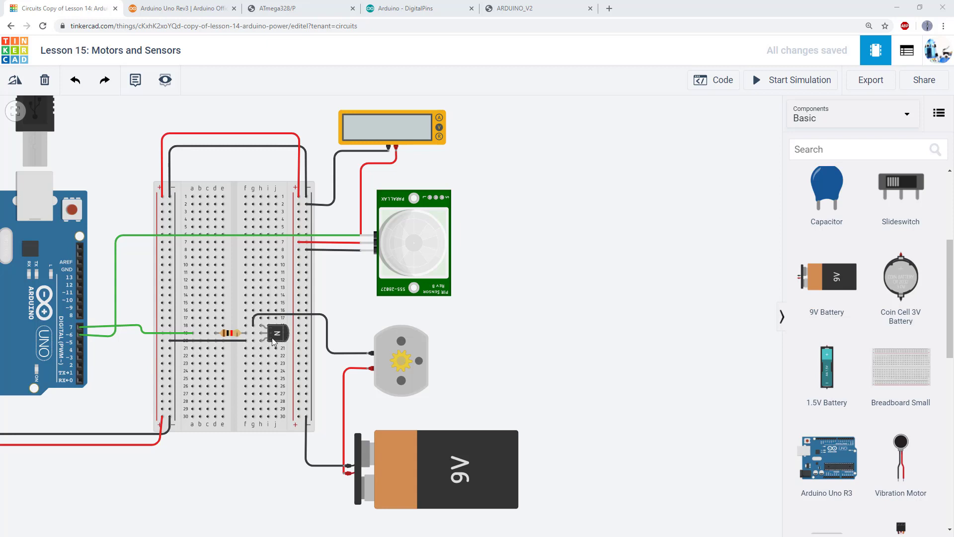
mouse_move(276, 339)
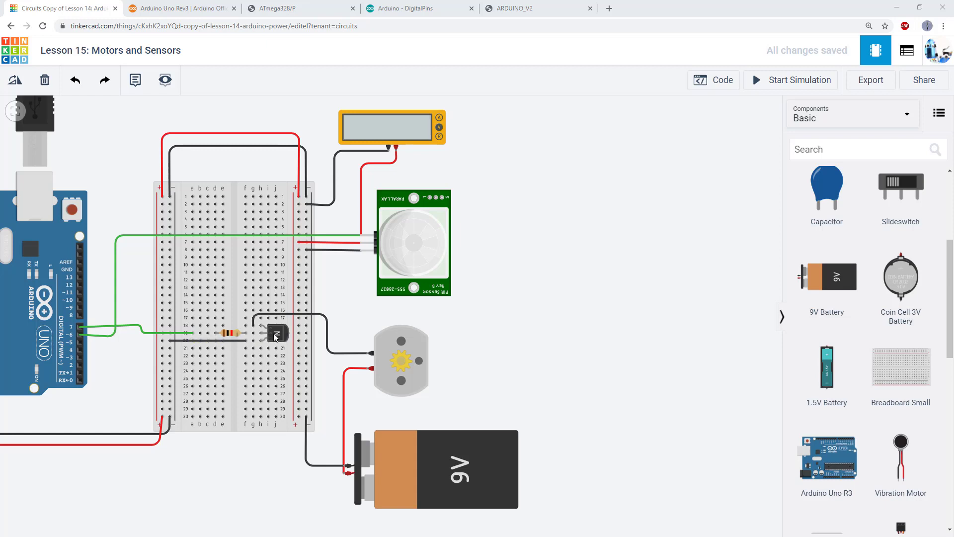
mouse_move(282, 336)
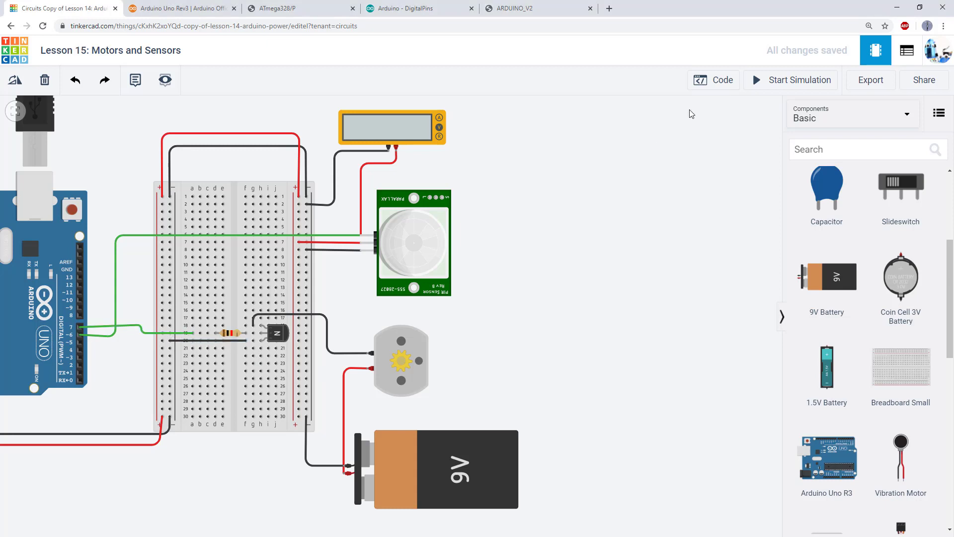
Start the simulation and select the PIR sensor to reveal its detection zone.
click(791, 79)
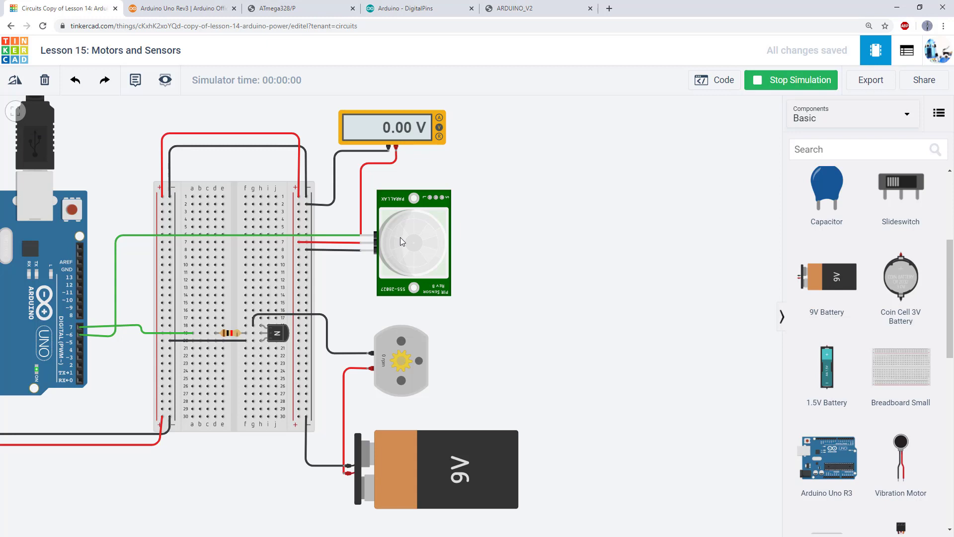
click(412, 241)
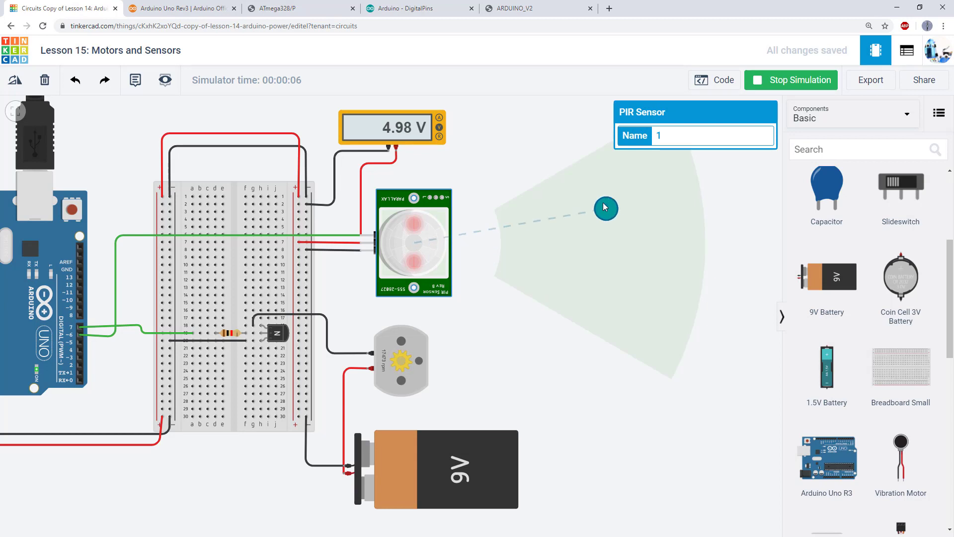
mouse_move(426, 217)
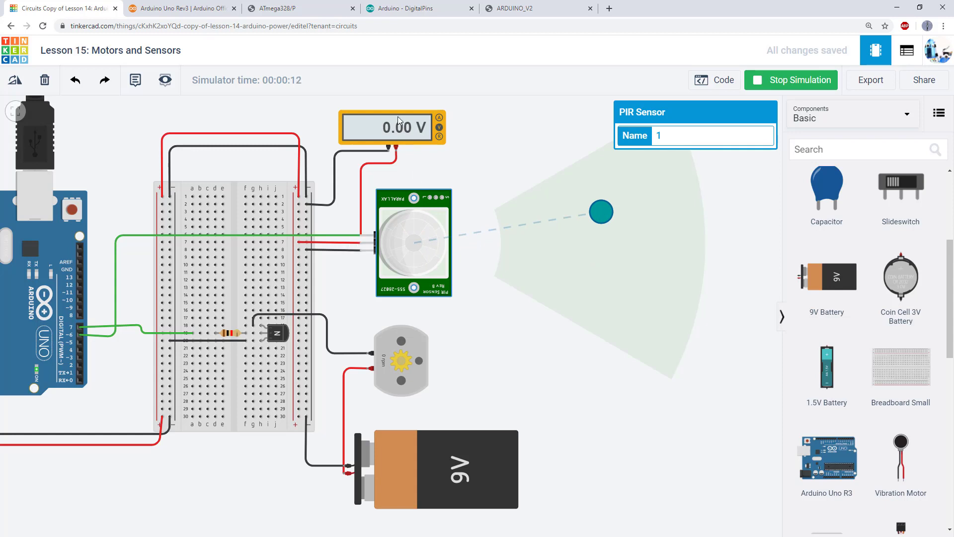
mouse_move(601, 213)
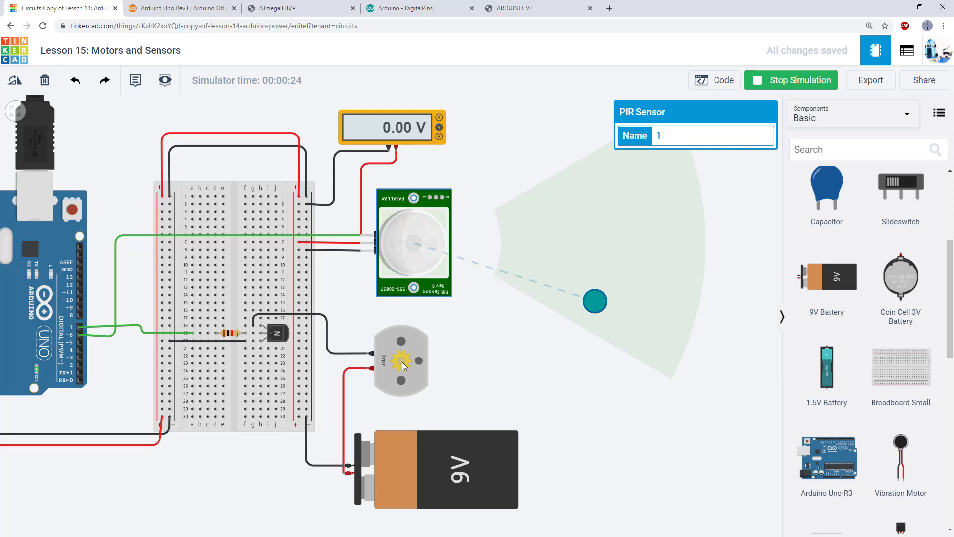
mouse_move(419, 254)
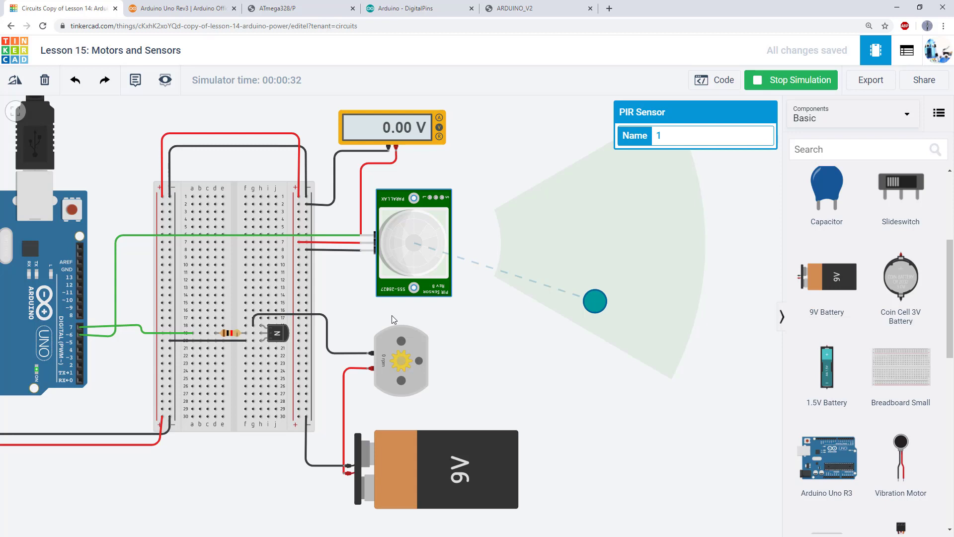
mouse_move(390, 320)
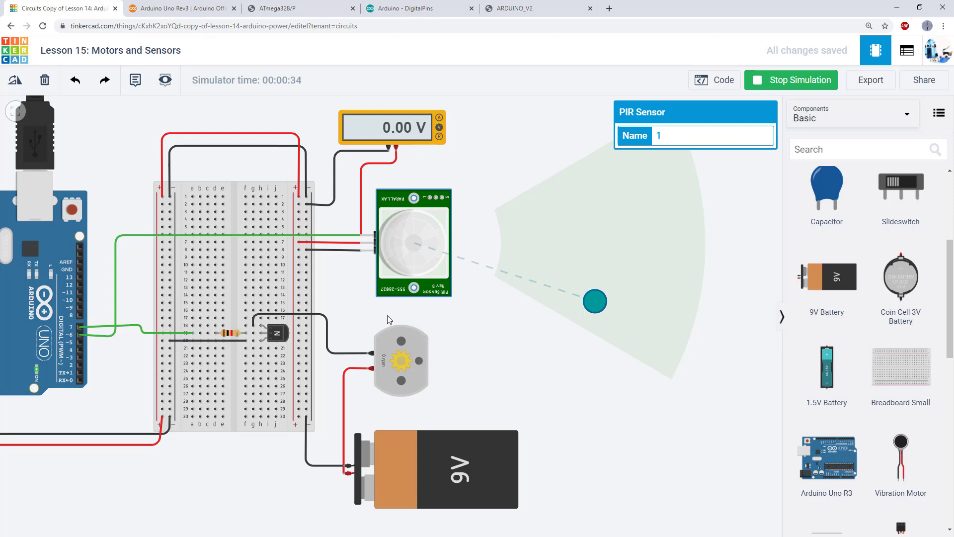
mouse_move(505, 361)
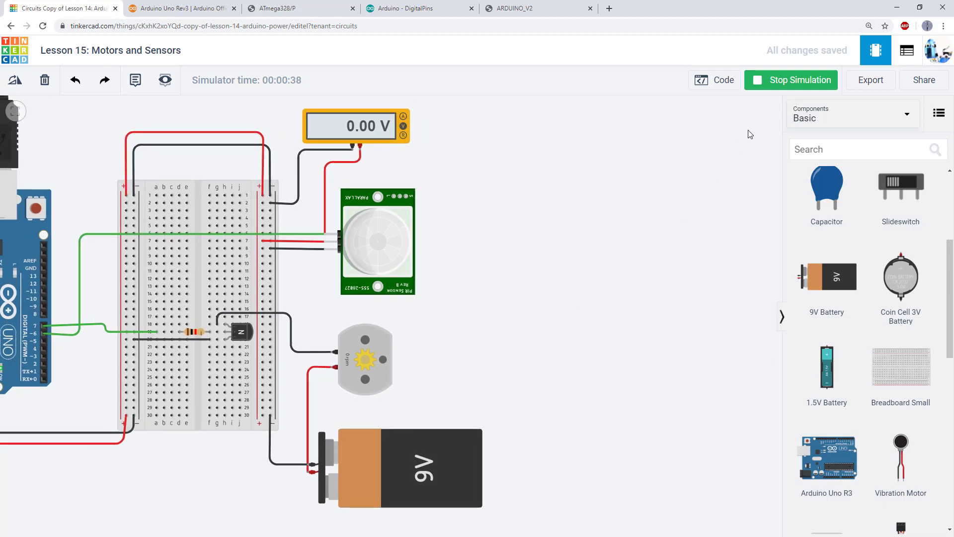
click(798, 80)
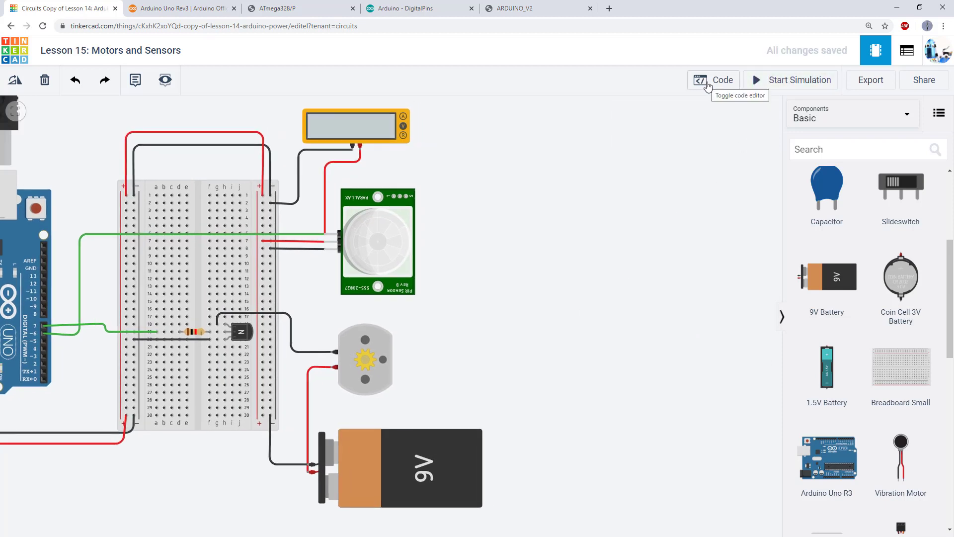
click(712, 80)
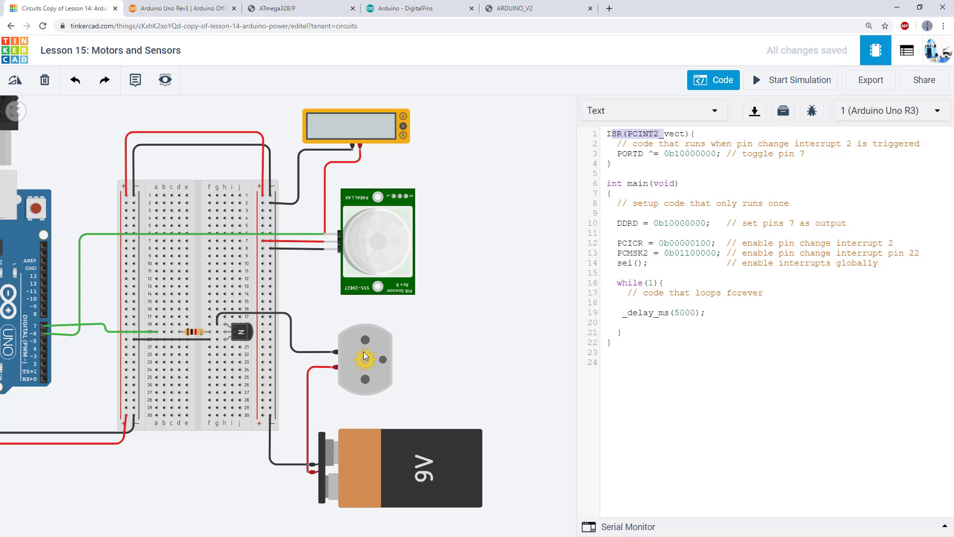
mouse_move(387, 259)
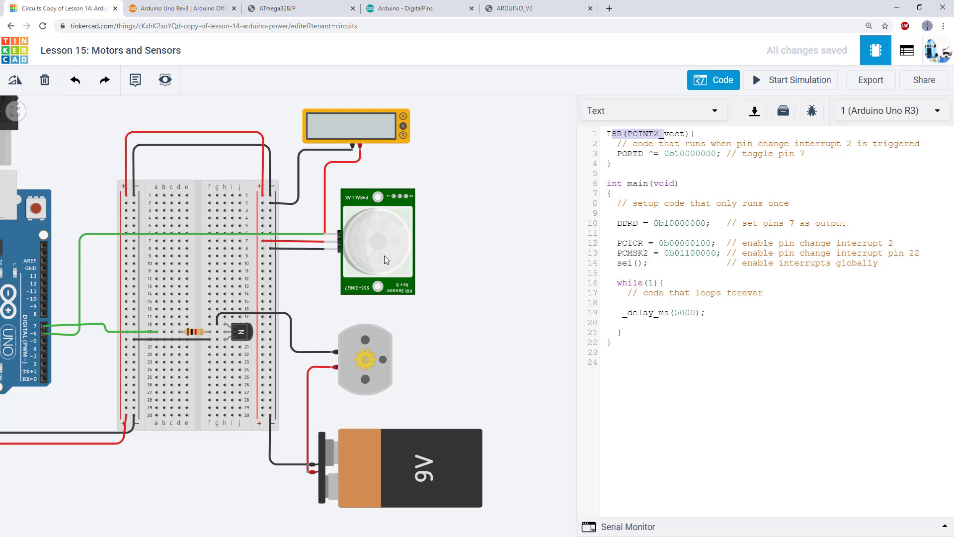
mouse_move(311, 234)
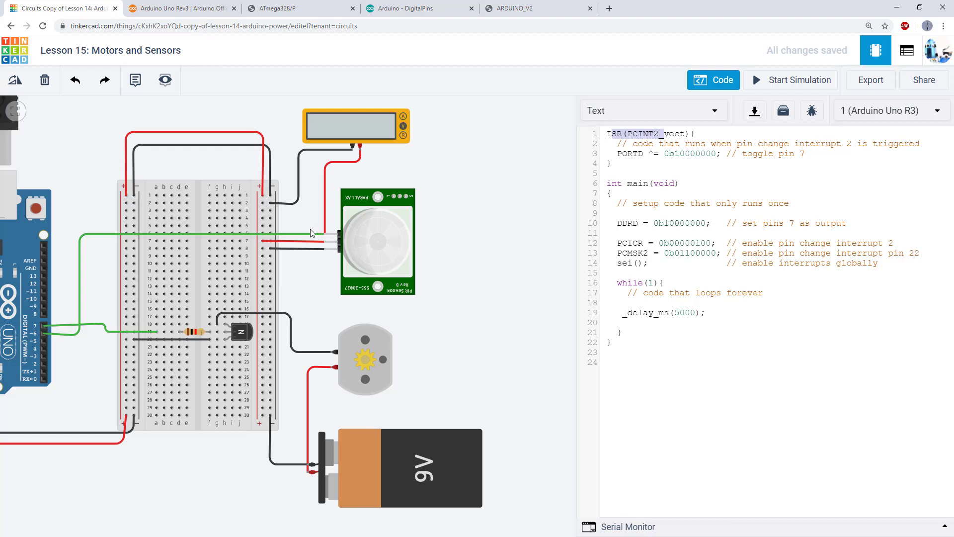
mouse_move(53, 333)
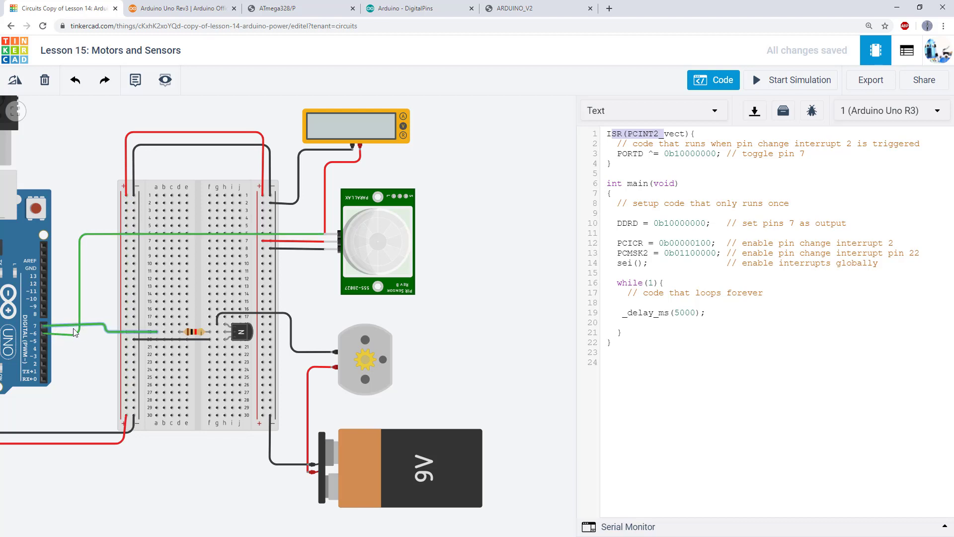
mouse_move(103, 314)
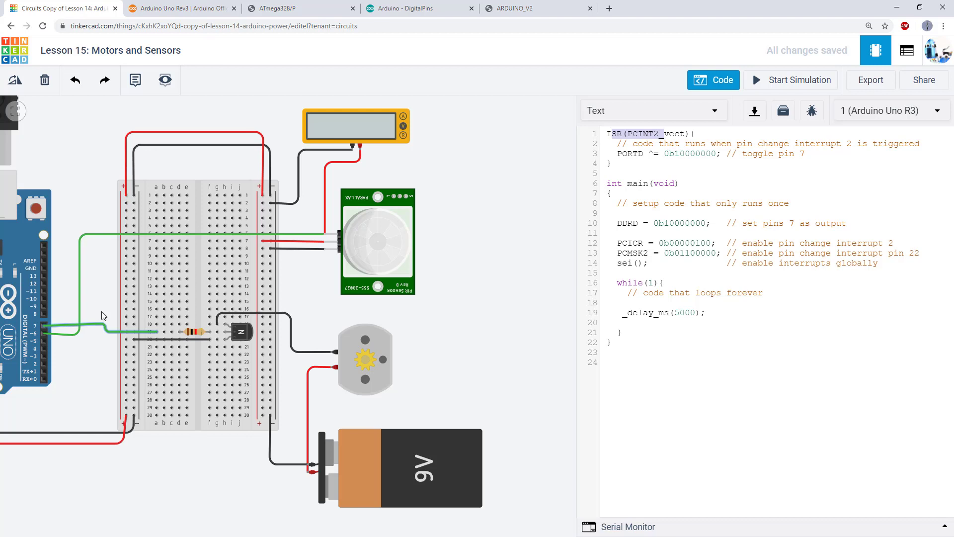
mouse_move(46, 328)
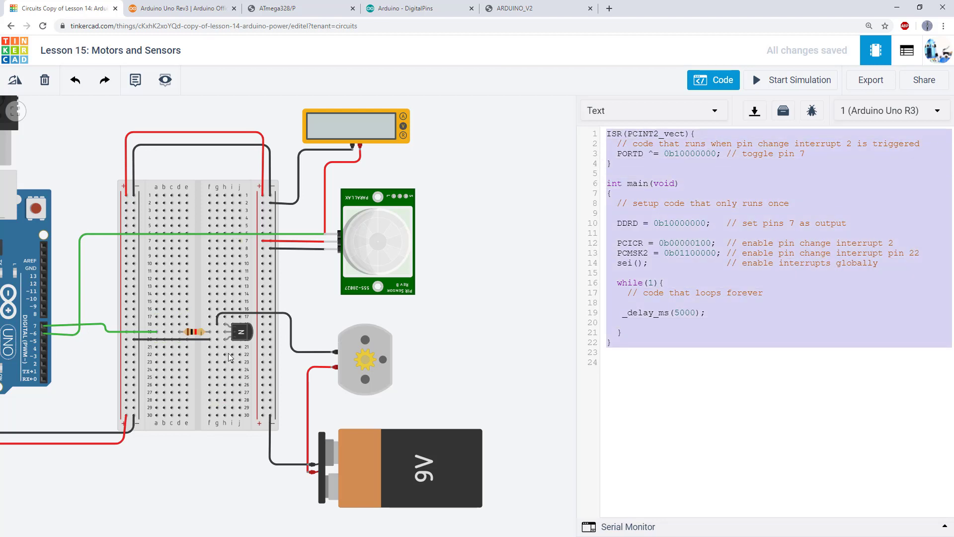
mouse_move(340, 324)
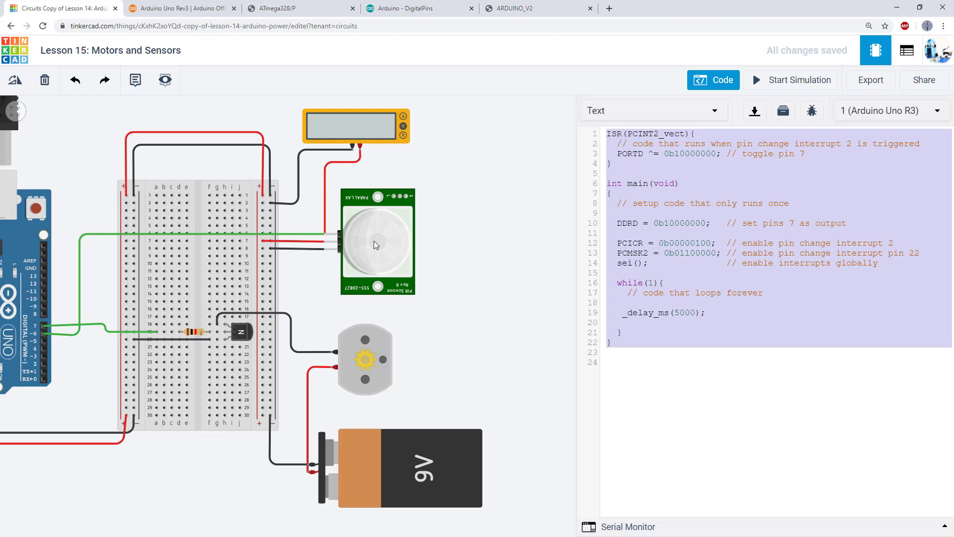
mouse_move(376, 239)
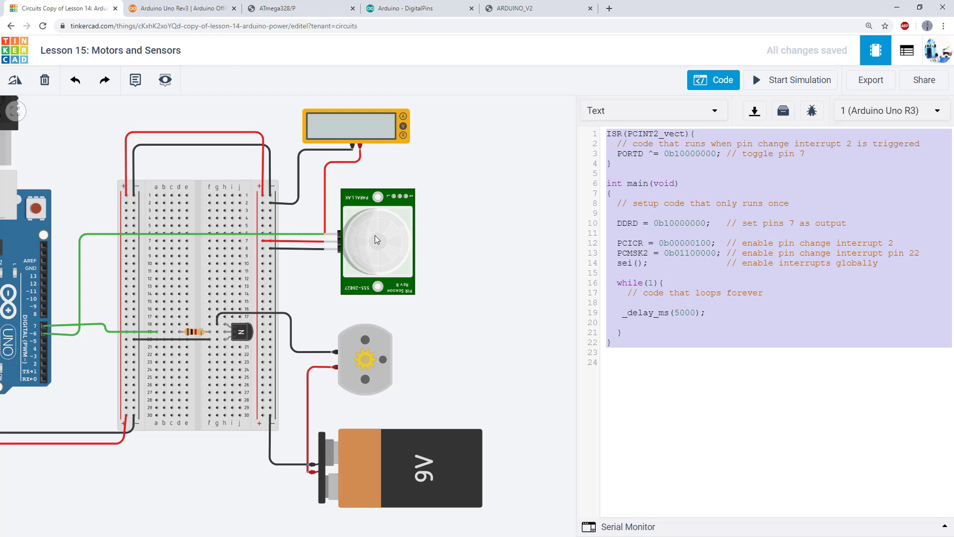
mouse_move(501, 148)
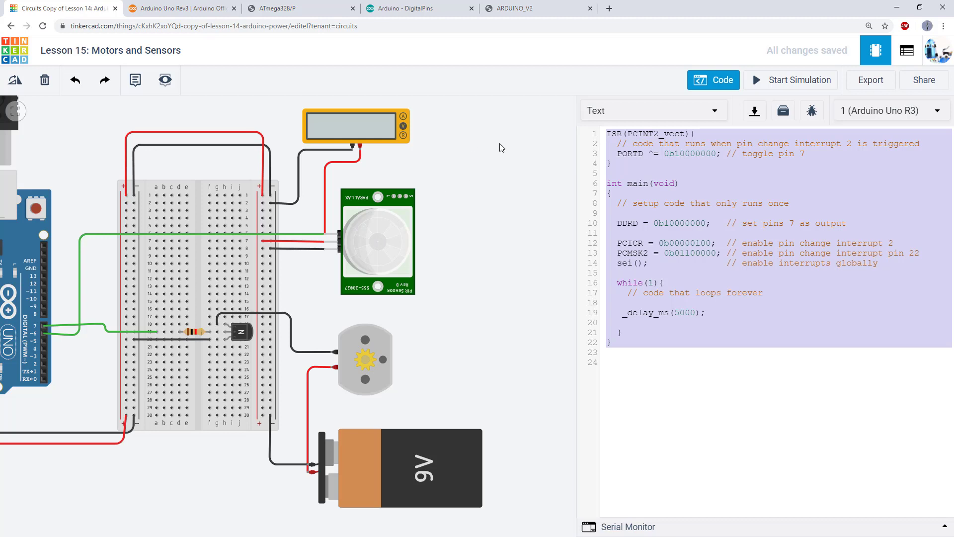
click(612, 164)
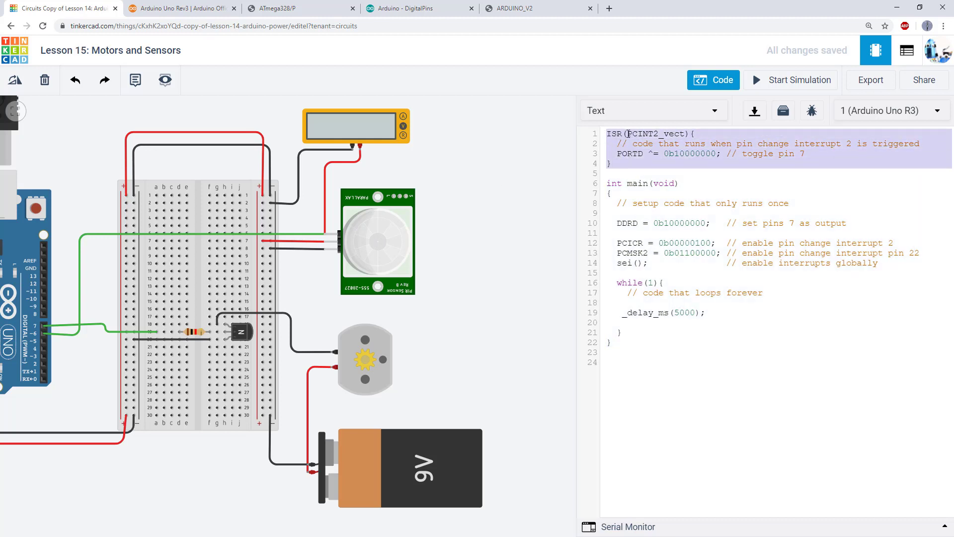
click(723, 253)
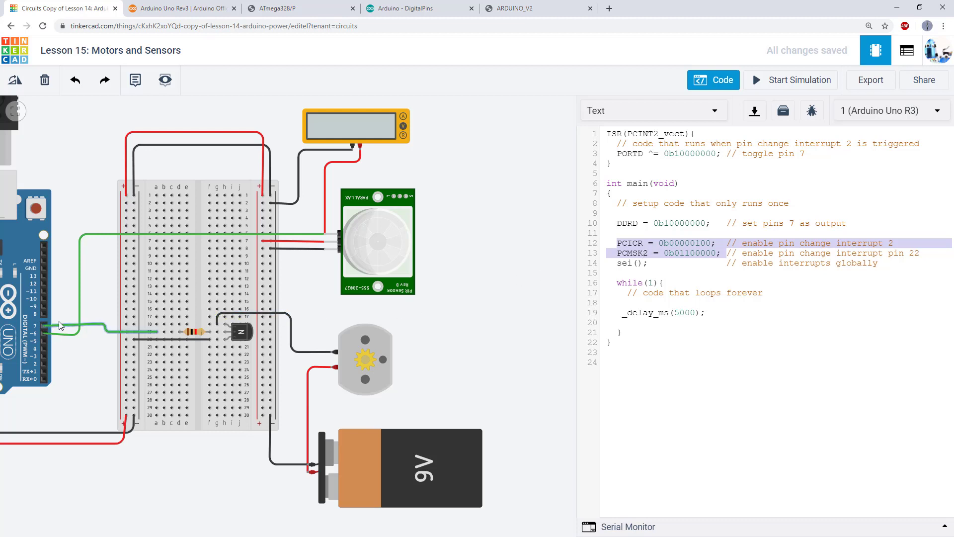
mouse_move(154, 334)
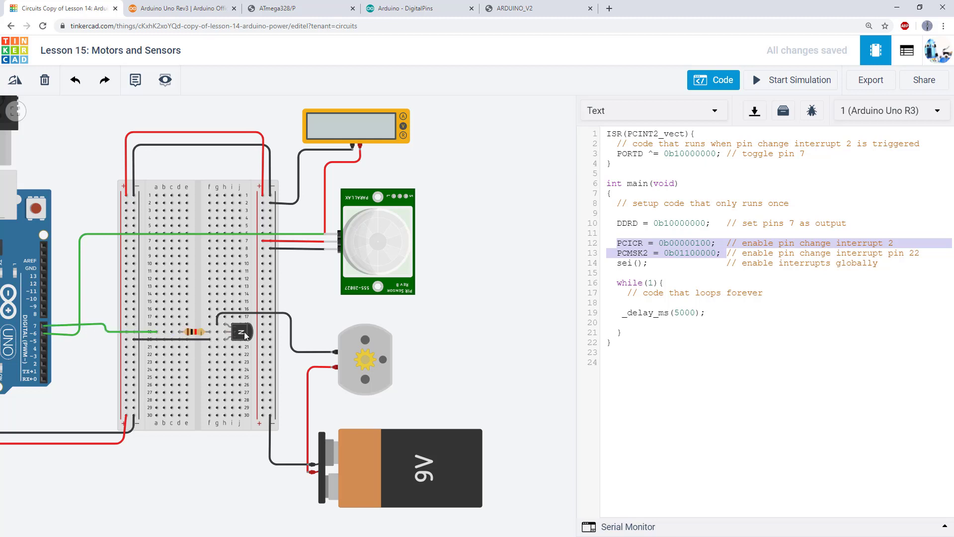
click(699, 222)
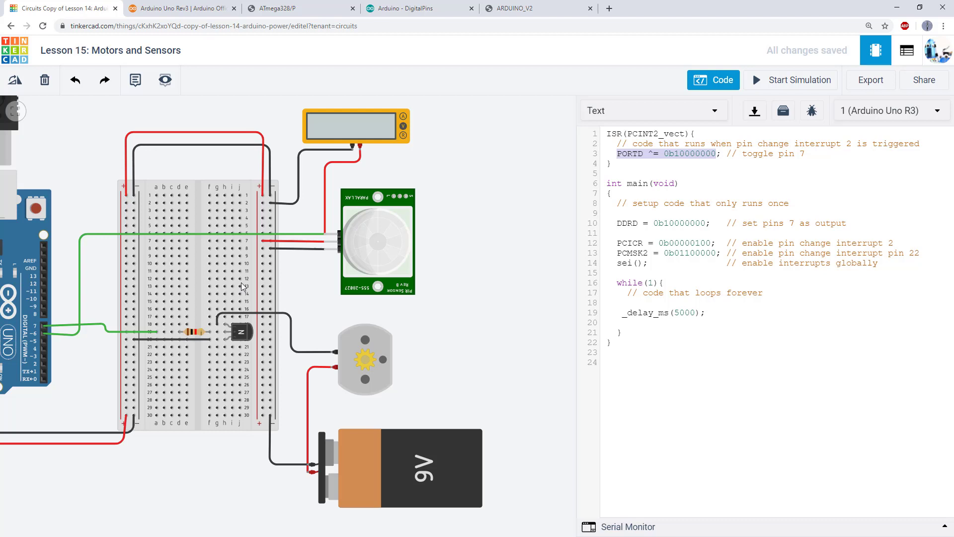
Close the code editor and scroll the Components panel to the sensors section.
click(713, 79)
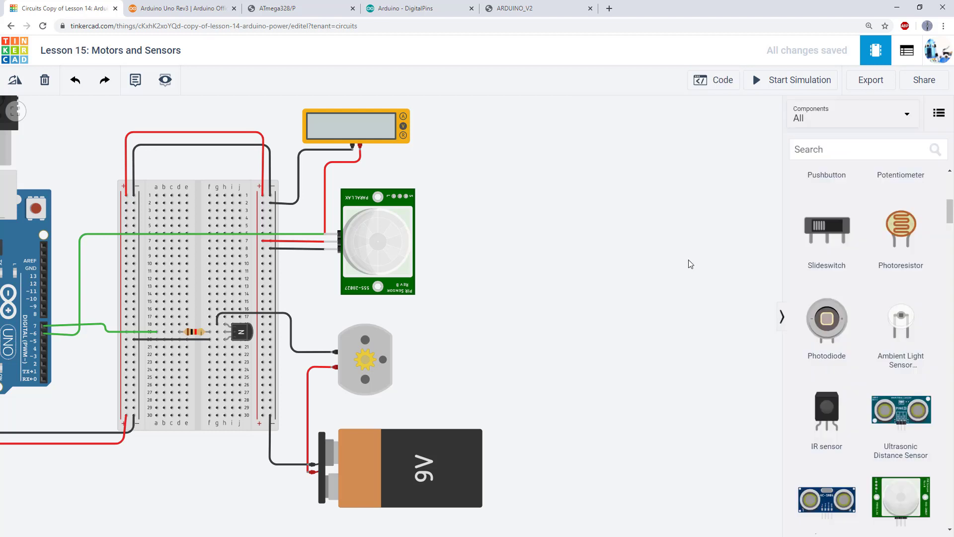
mouse_move(686, 263)
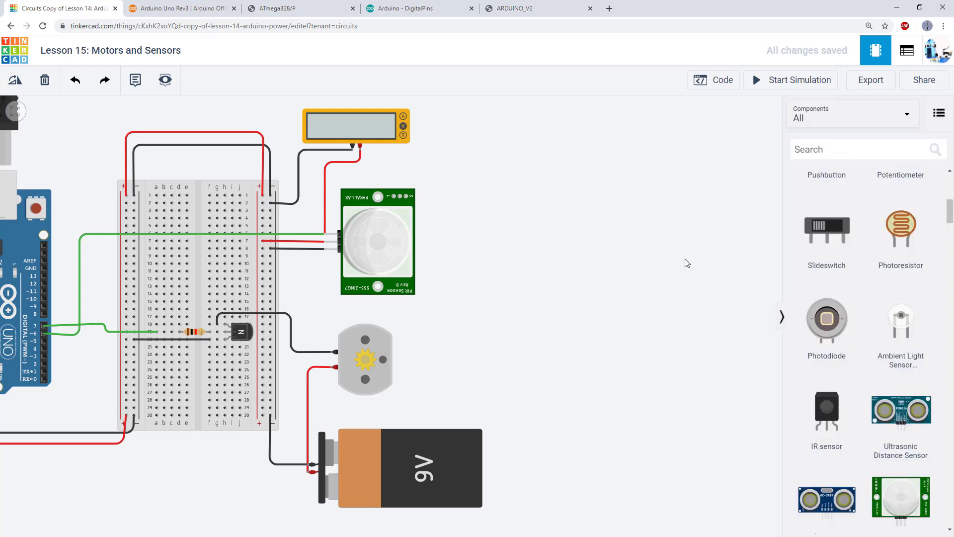
mouse_move(748, 261)
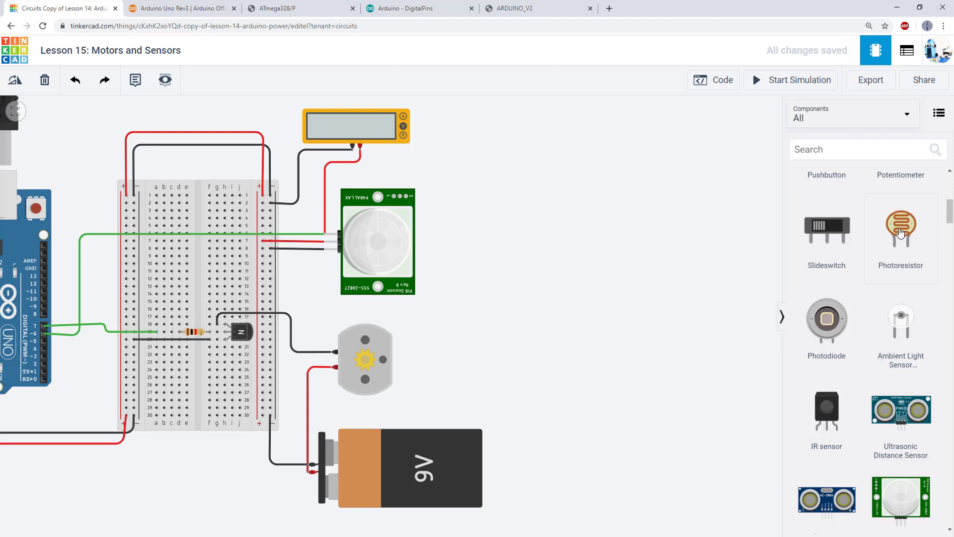
mouse_move(951, 228)
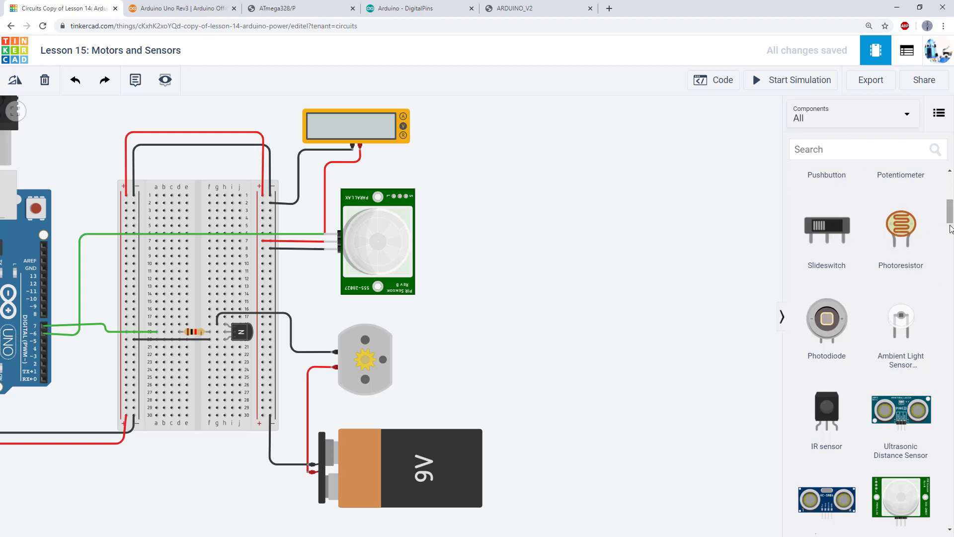
scroll(down, 3)
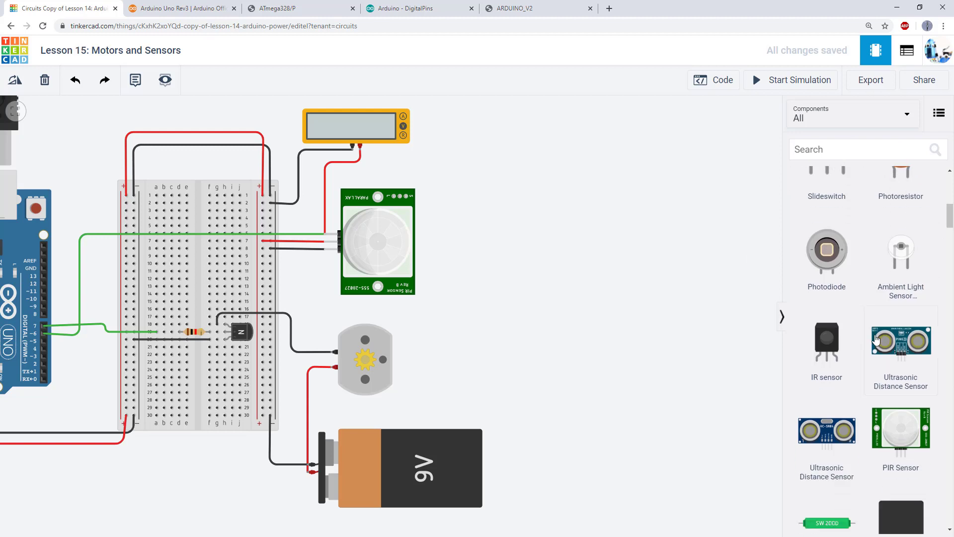
mouse_move(880, 341)
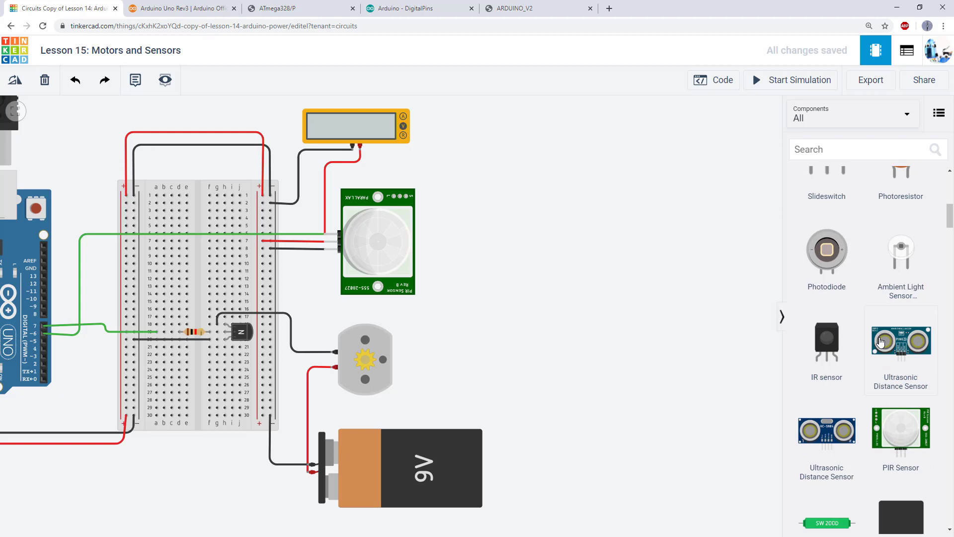
mouse_move(776, 317)
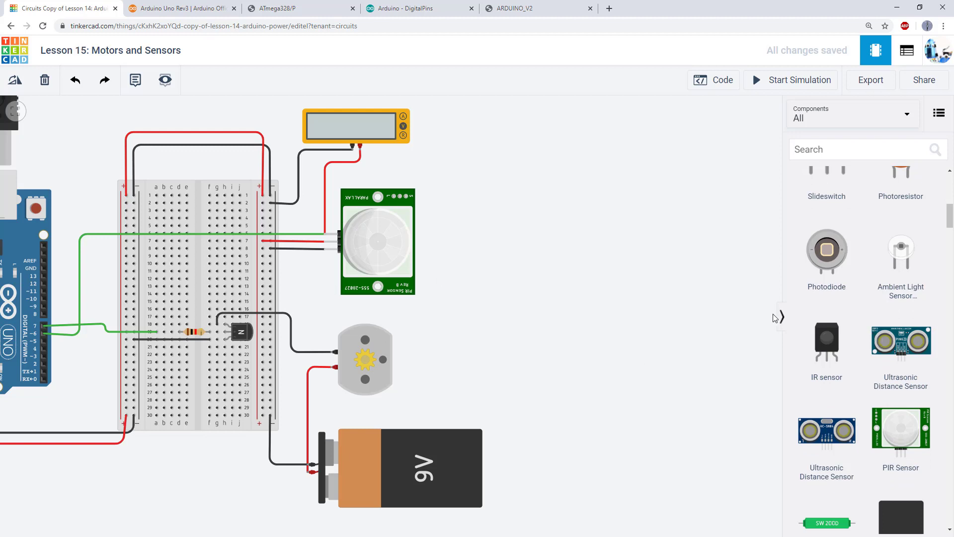
mouse_move(912, 270)
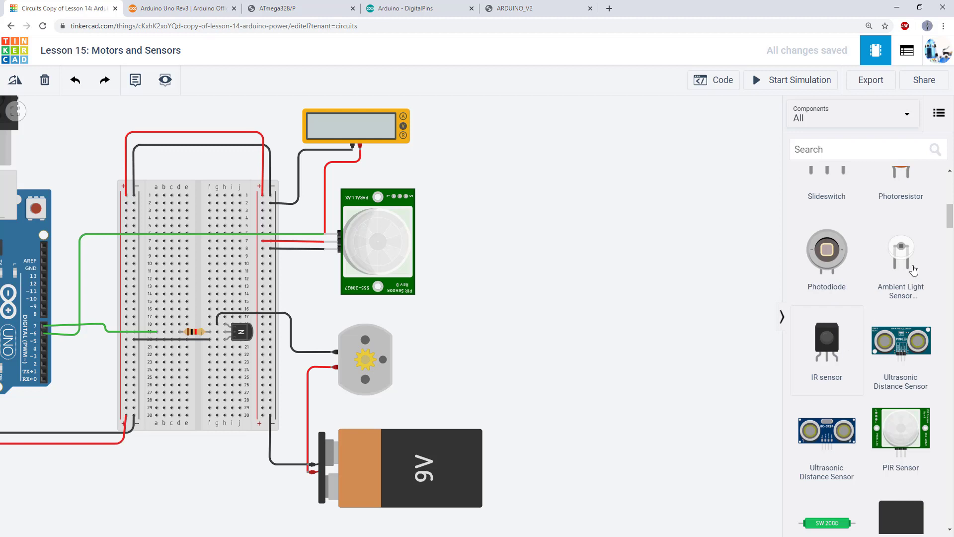
mouse_move(359, 338)
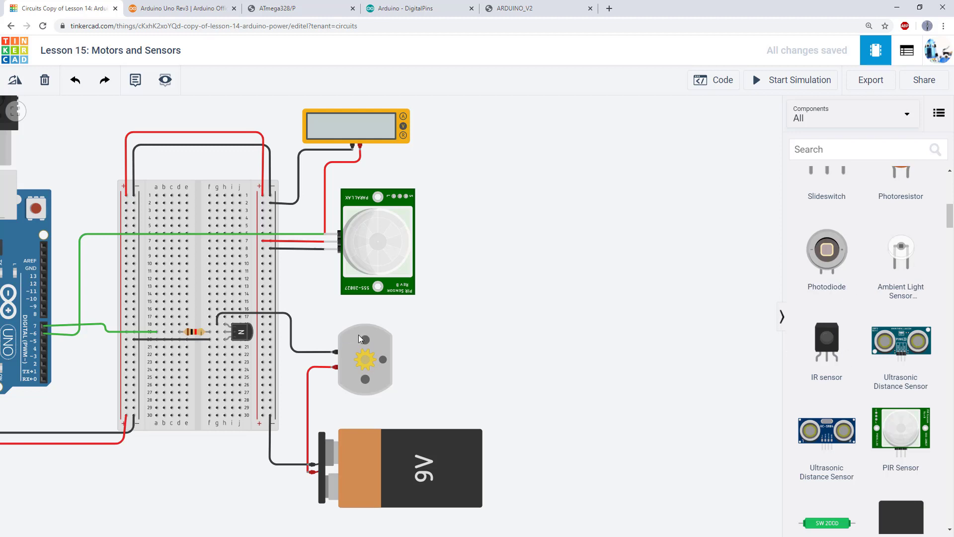
mouse_move(713, 79)
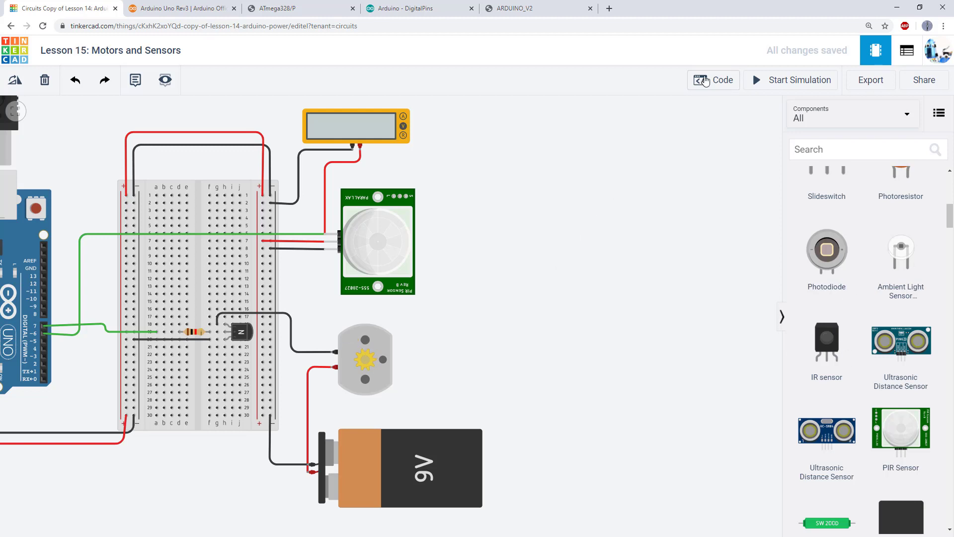
Reopen the Text code editor and select the entire interrupt program with Ctrl+A.
click(713, 79)
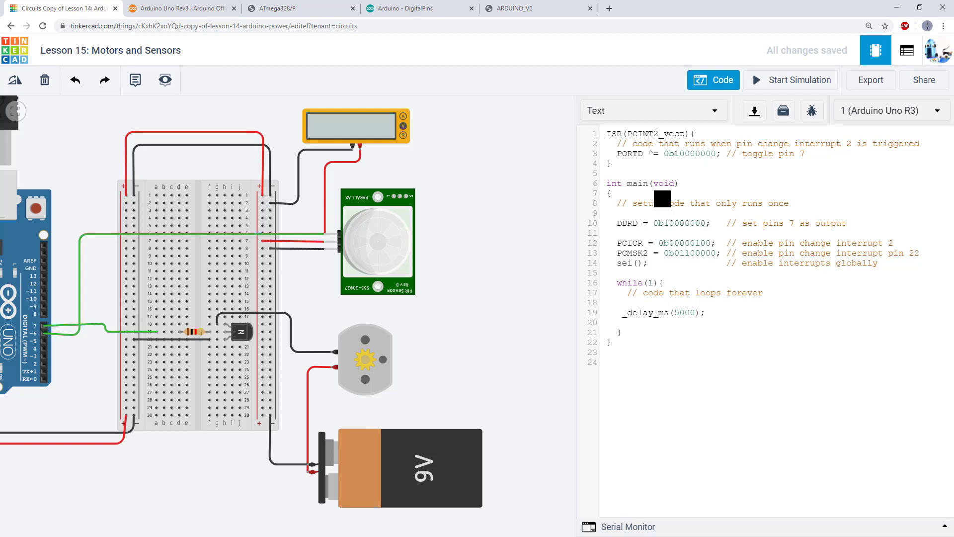
click(660, 199)
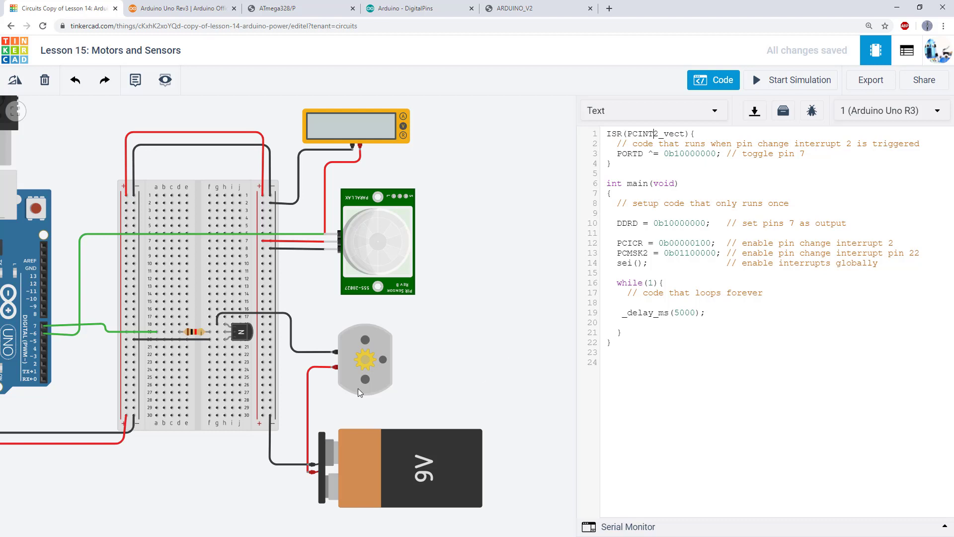
mouse_move(382, 333)
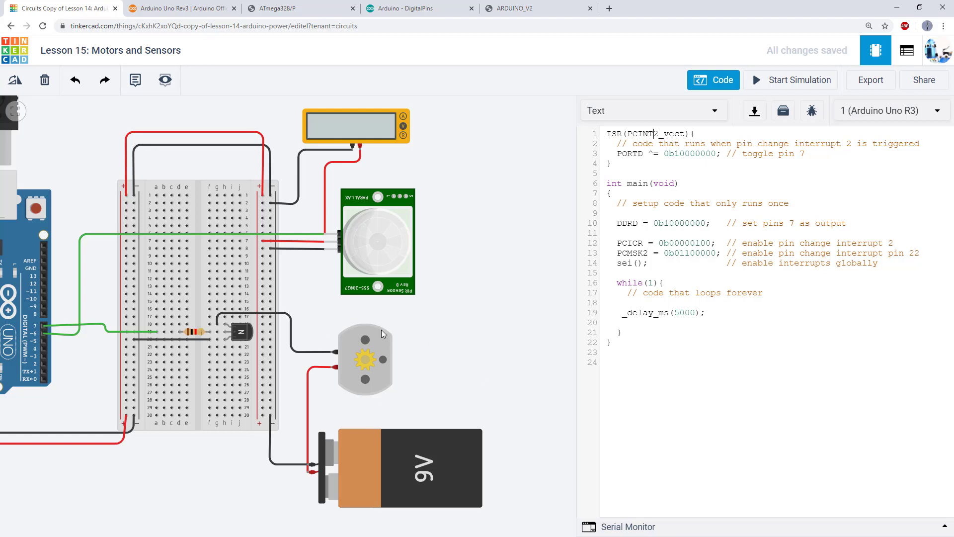
mouse_move(639, 226)
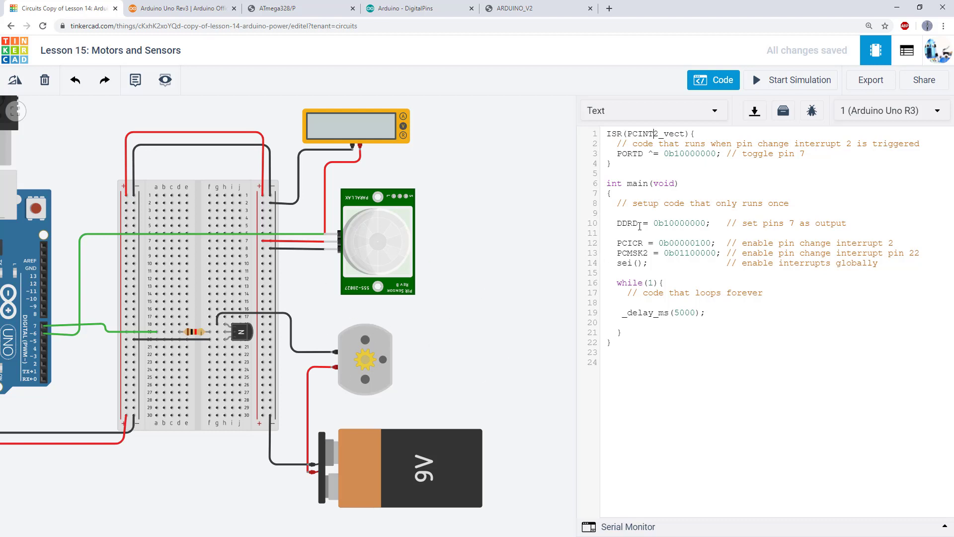
key(ctrl+a)
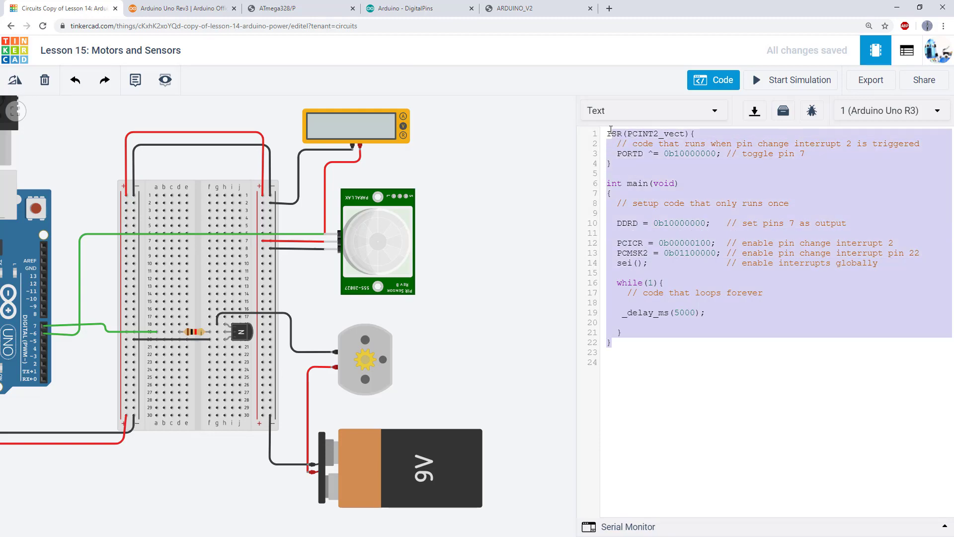